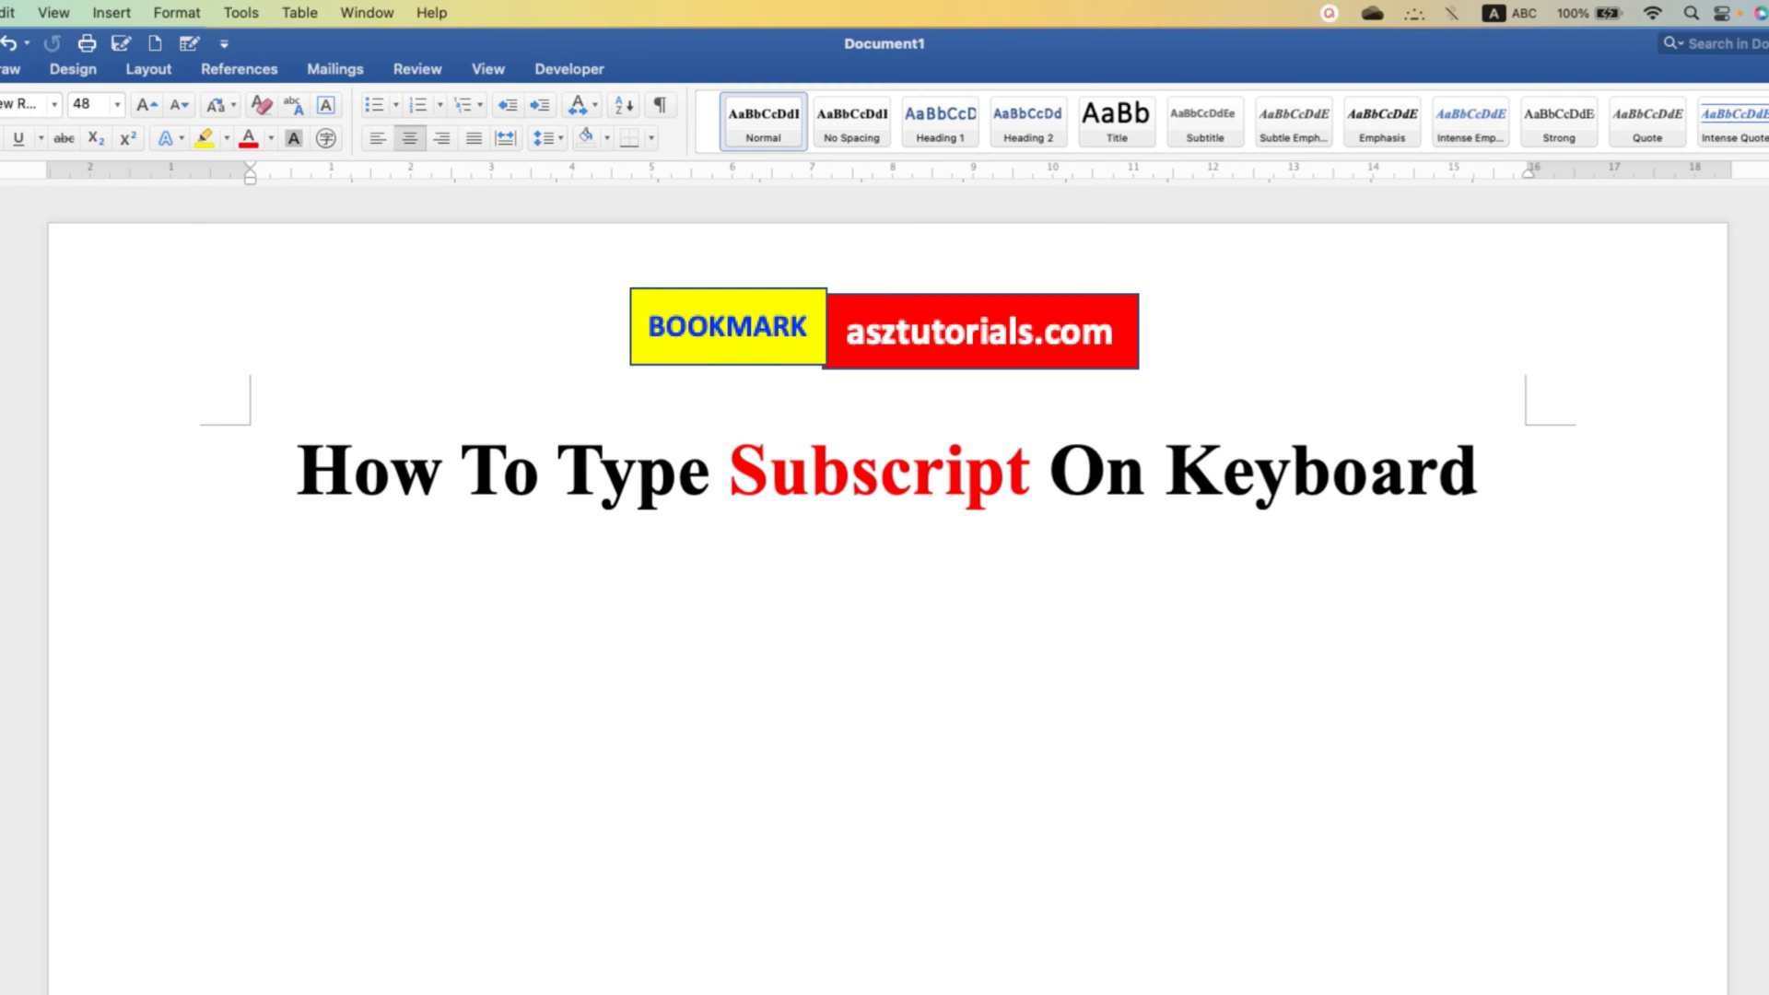
Type the formula lines 'H2O' and 'O2' beneath the title with normal-sized digits
type("H2O")
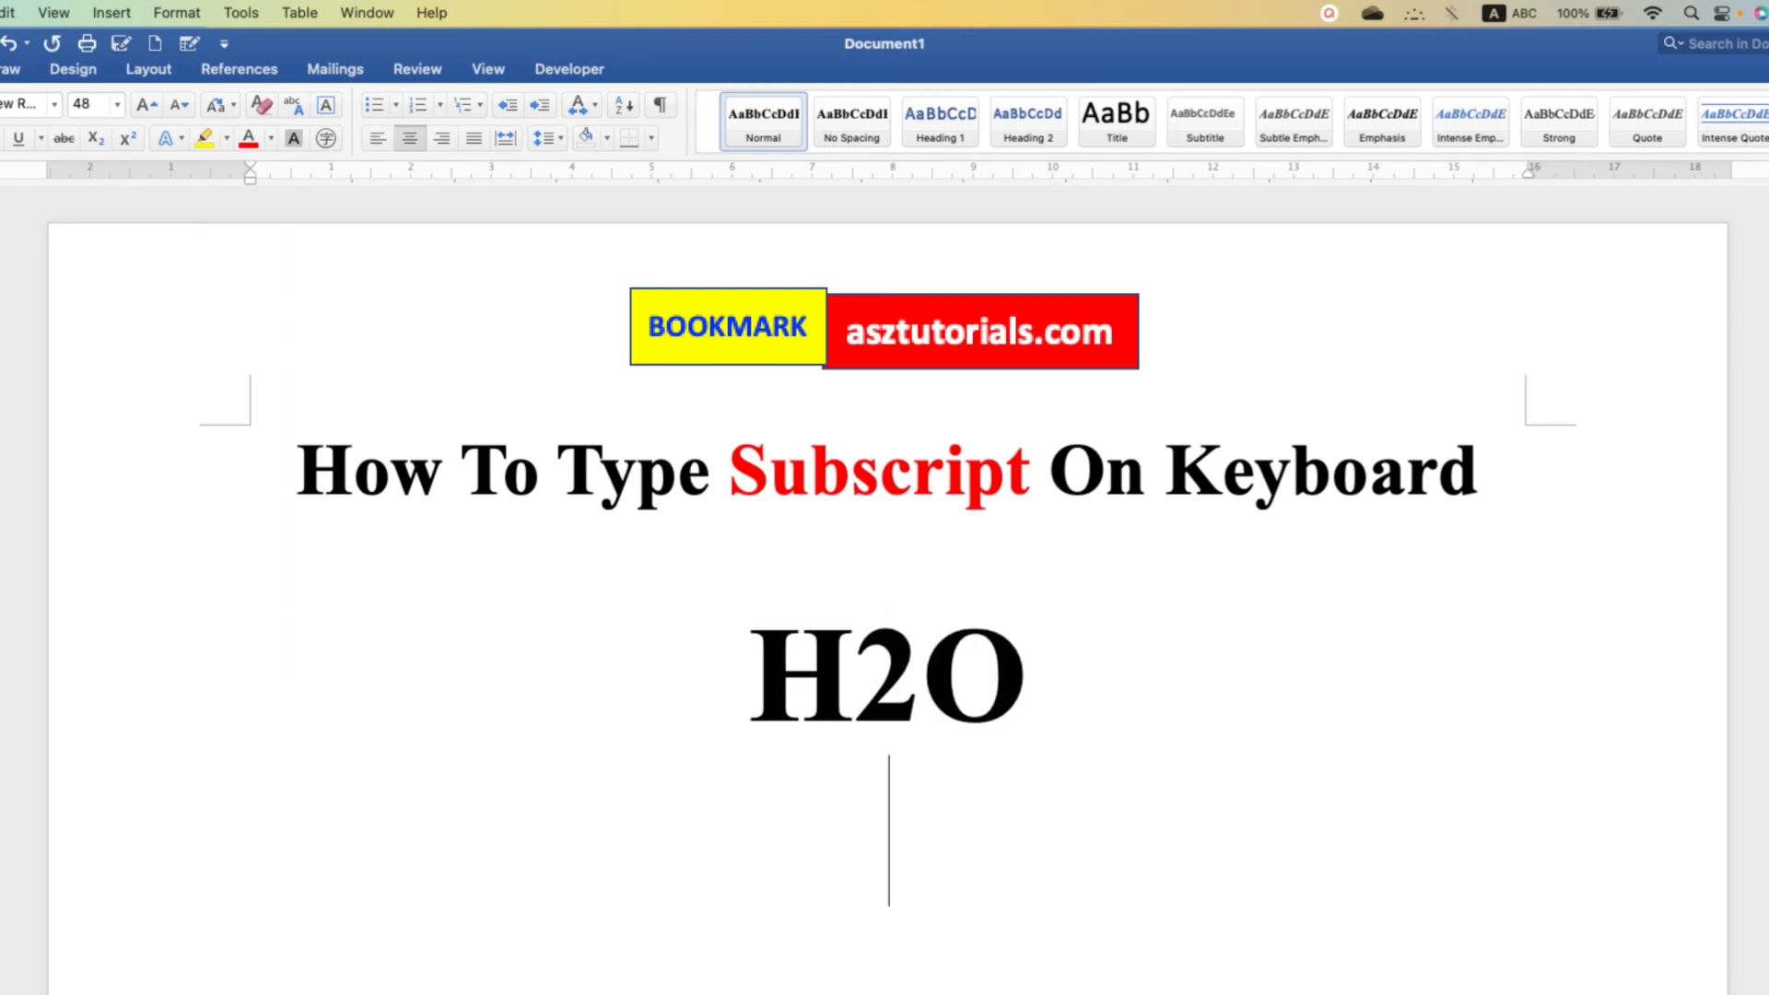
type("O2")
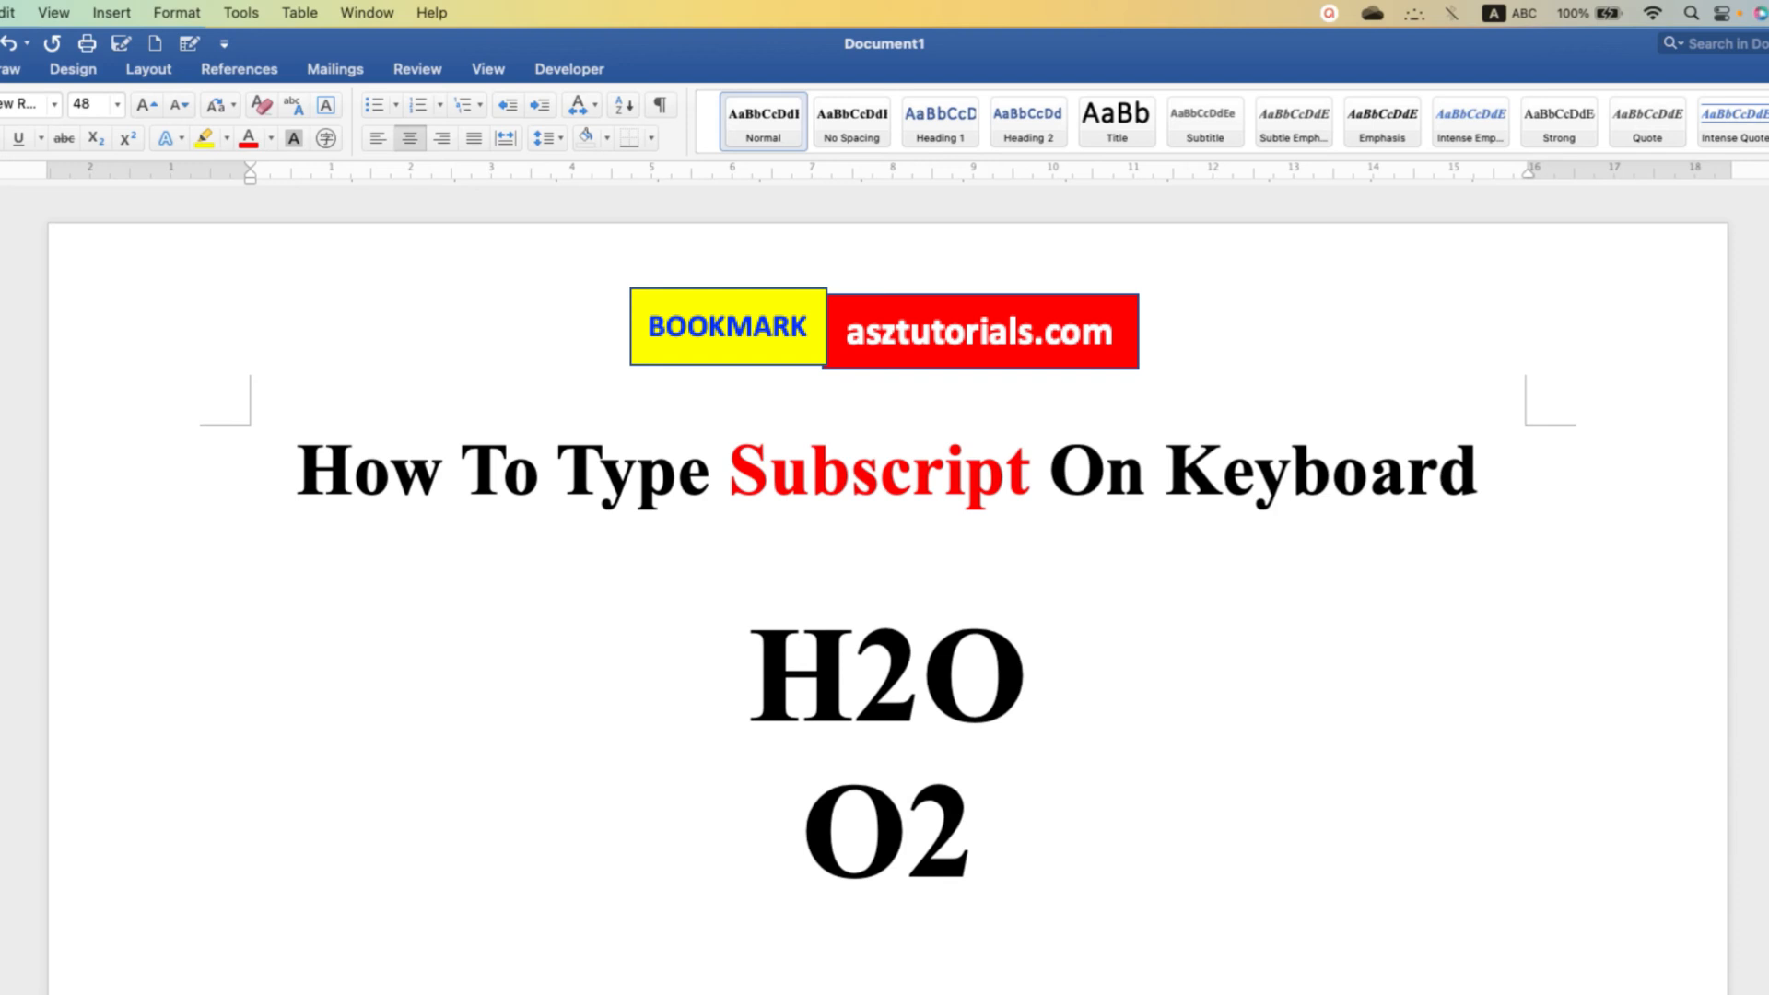
left_click(947, 857)
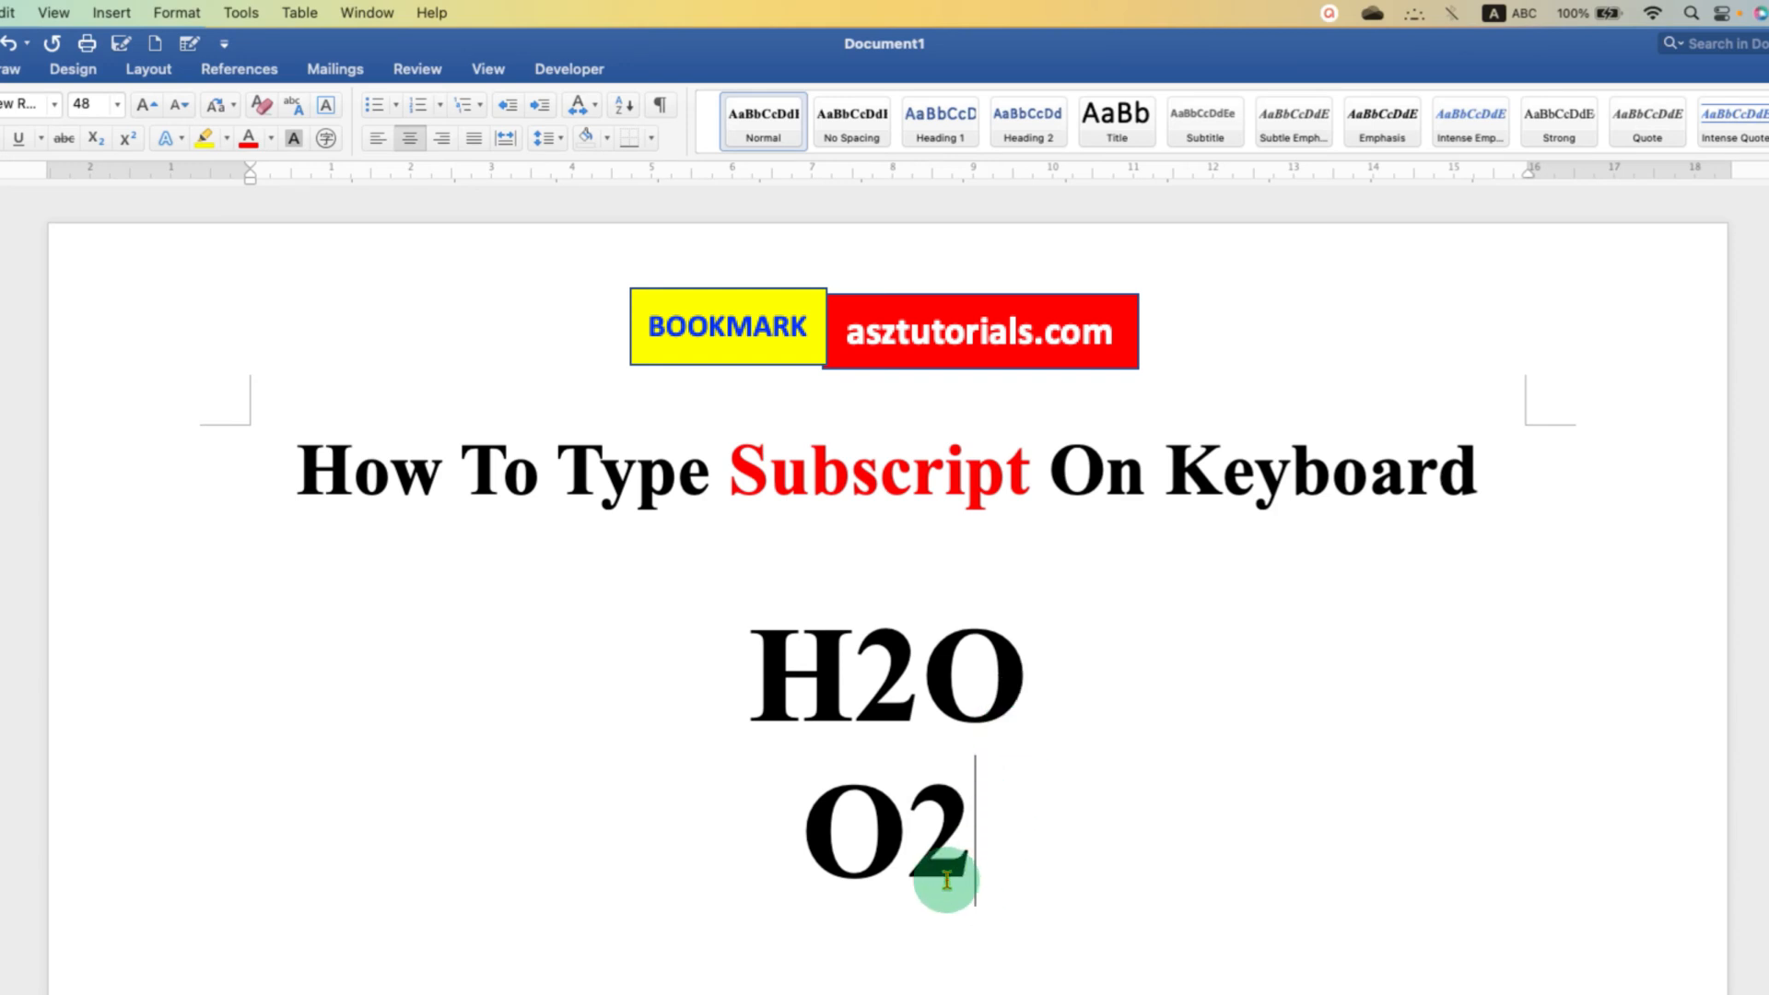
mouse_move(925, 665)
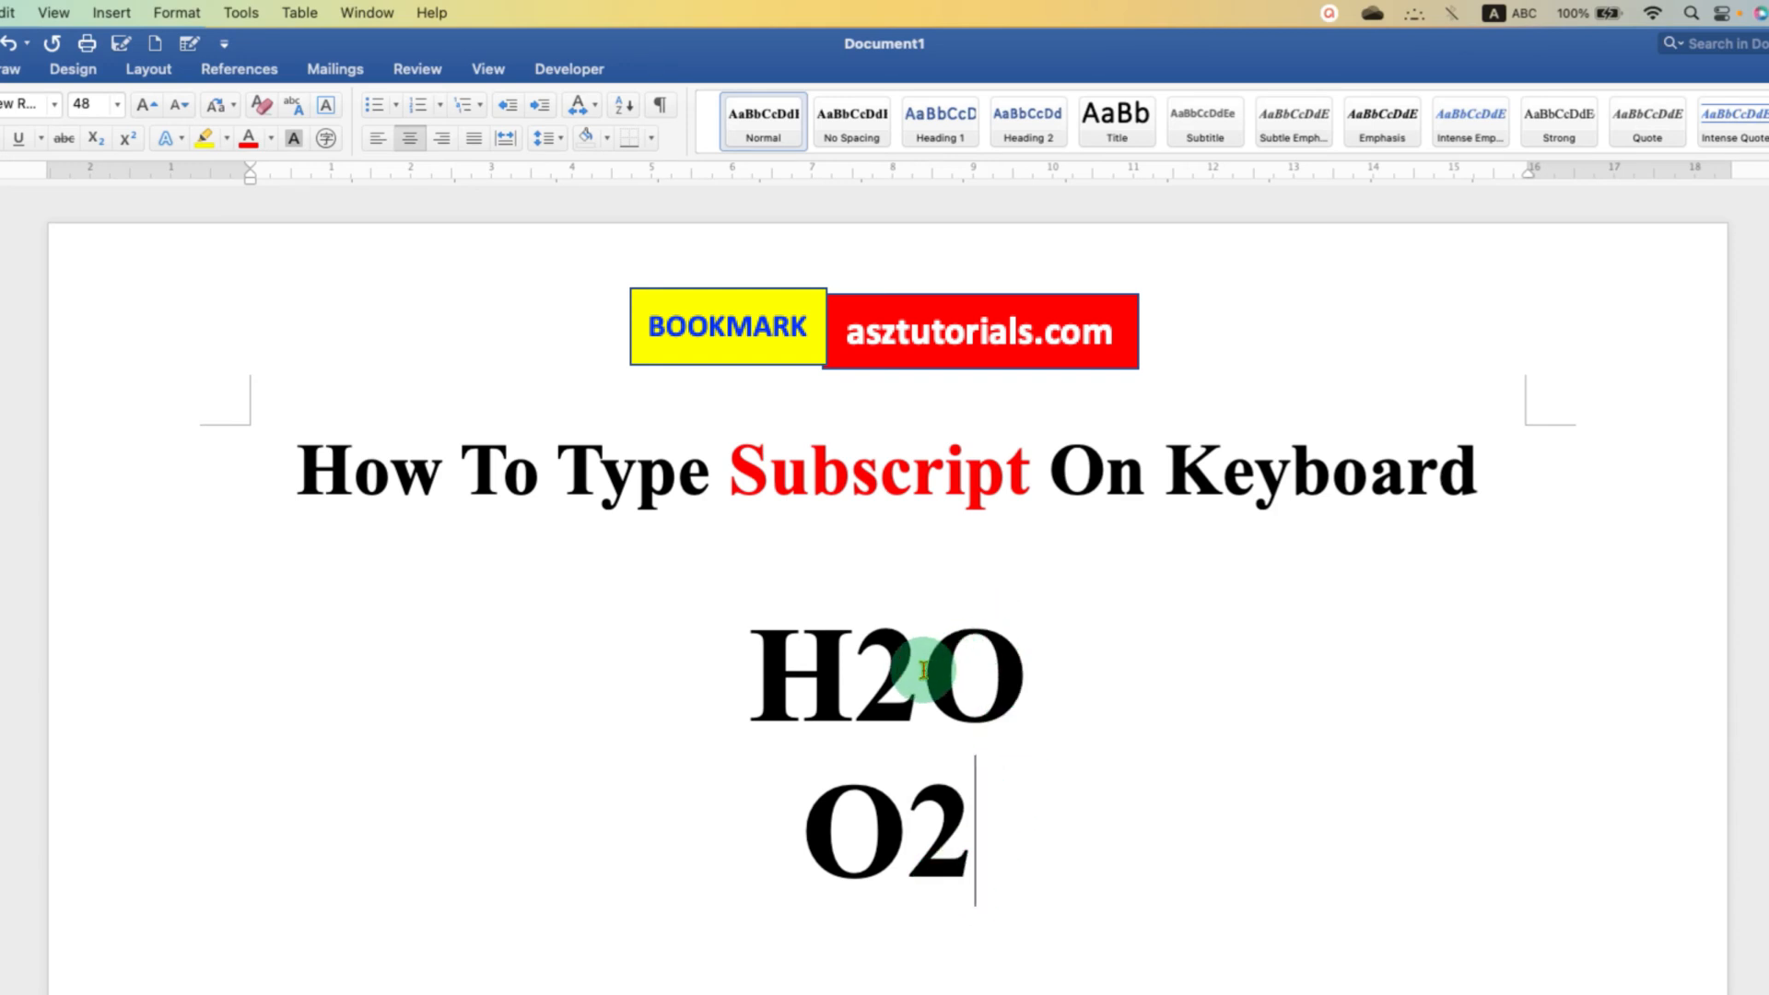
Select the 2 in H2O and format it as subscript (Cmd+=) to read H₂O
left_click(919, 674)
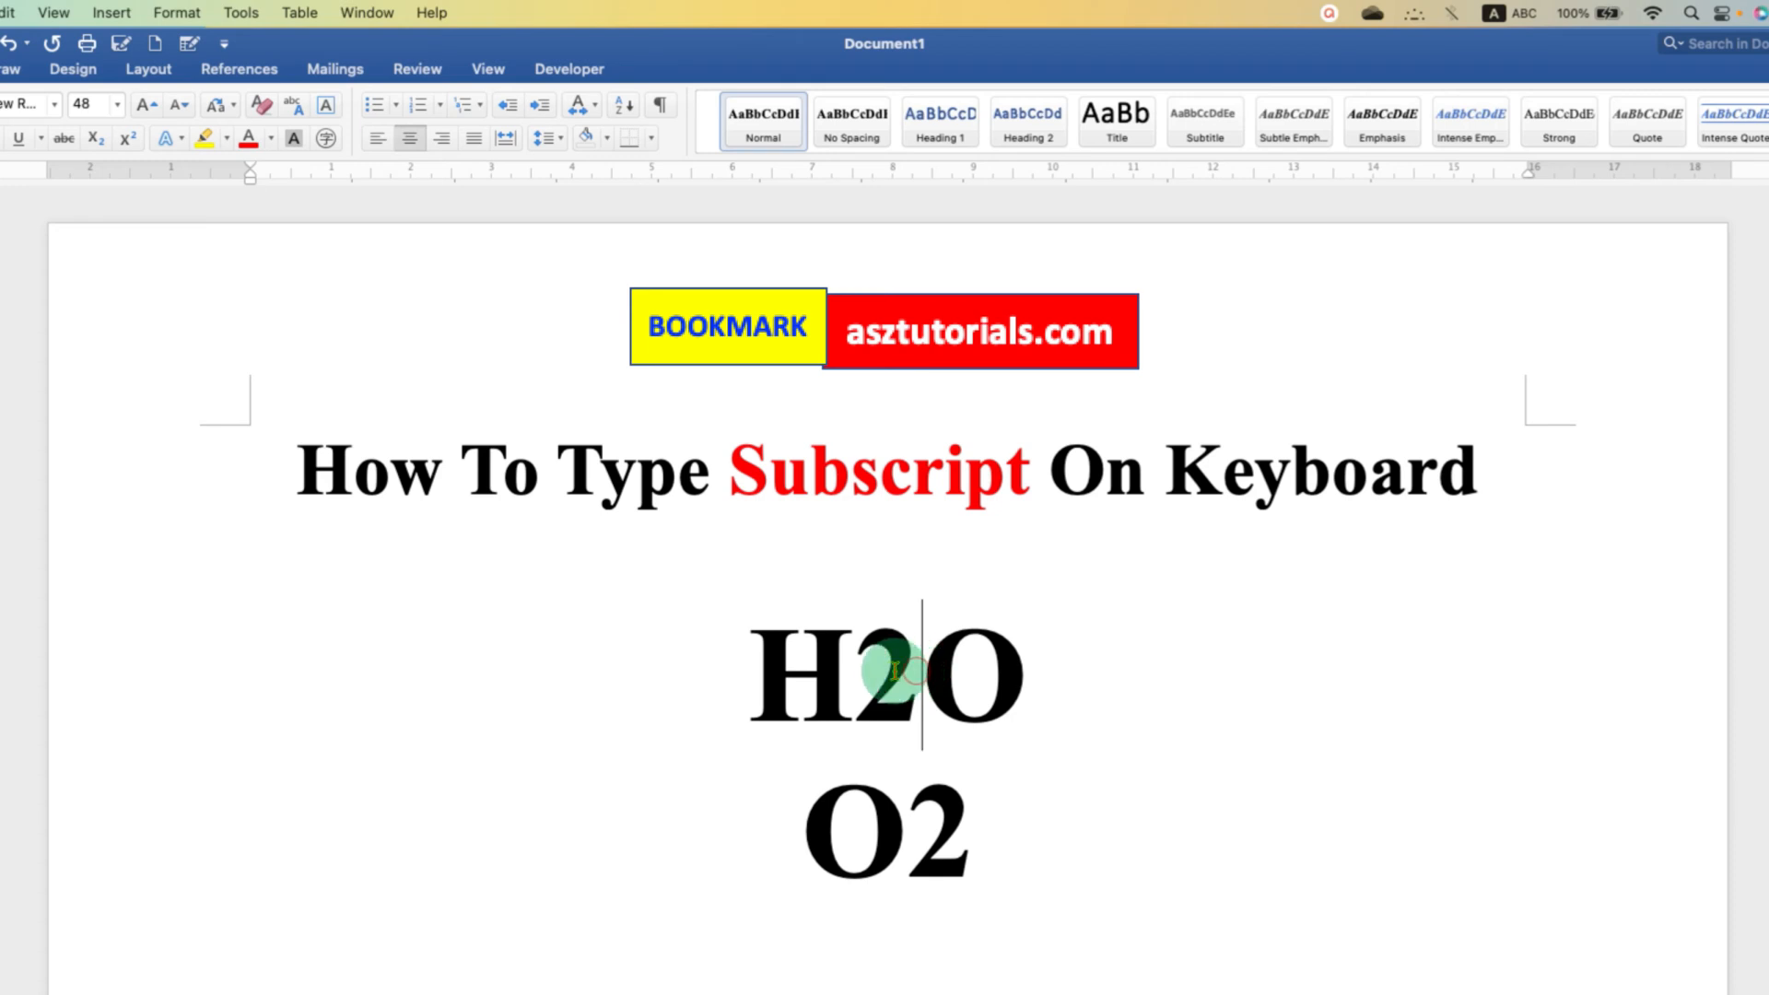
double_click(888, 675)
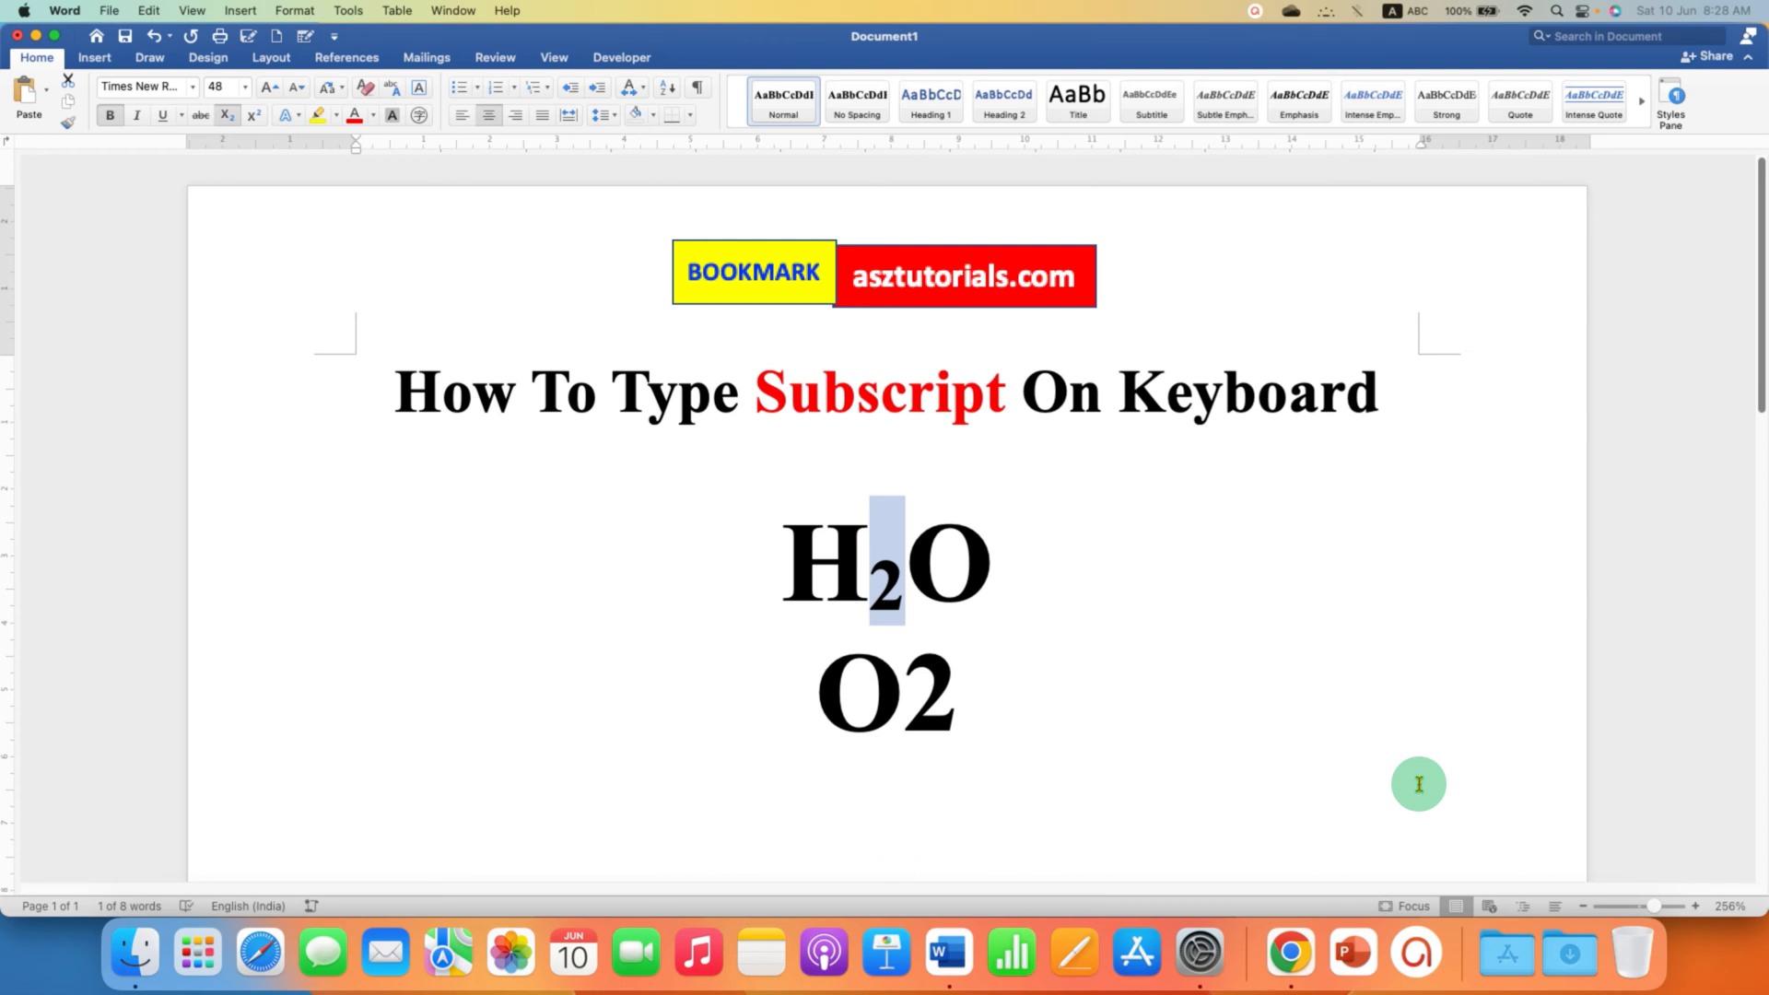
left_click(957, 702)
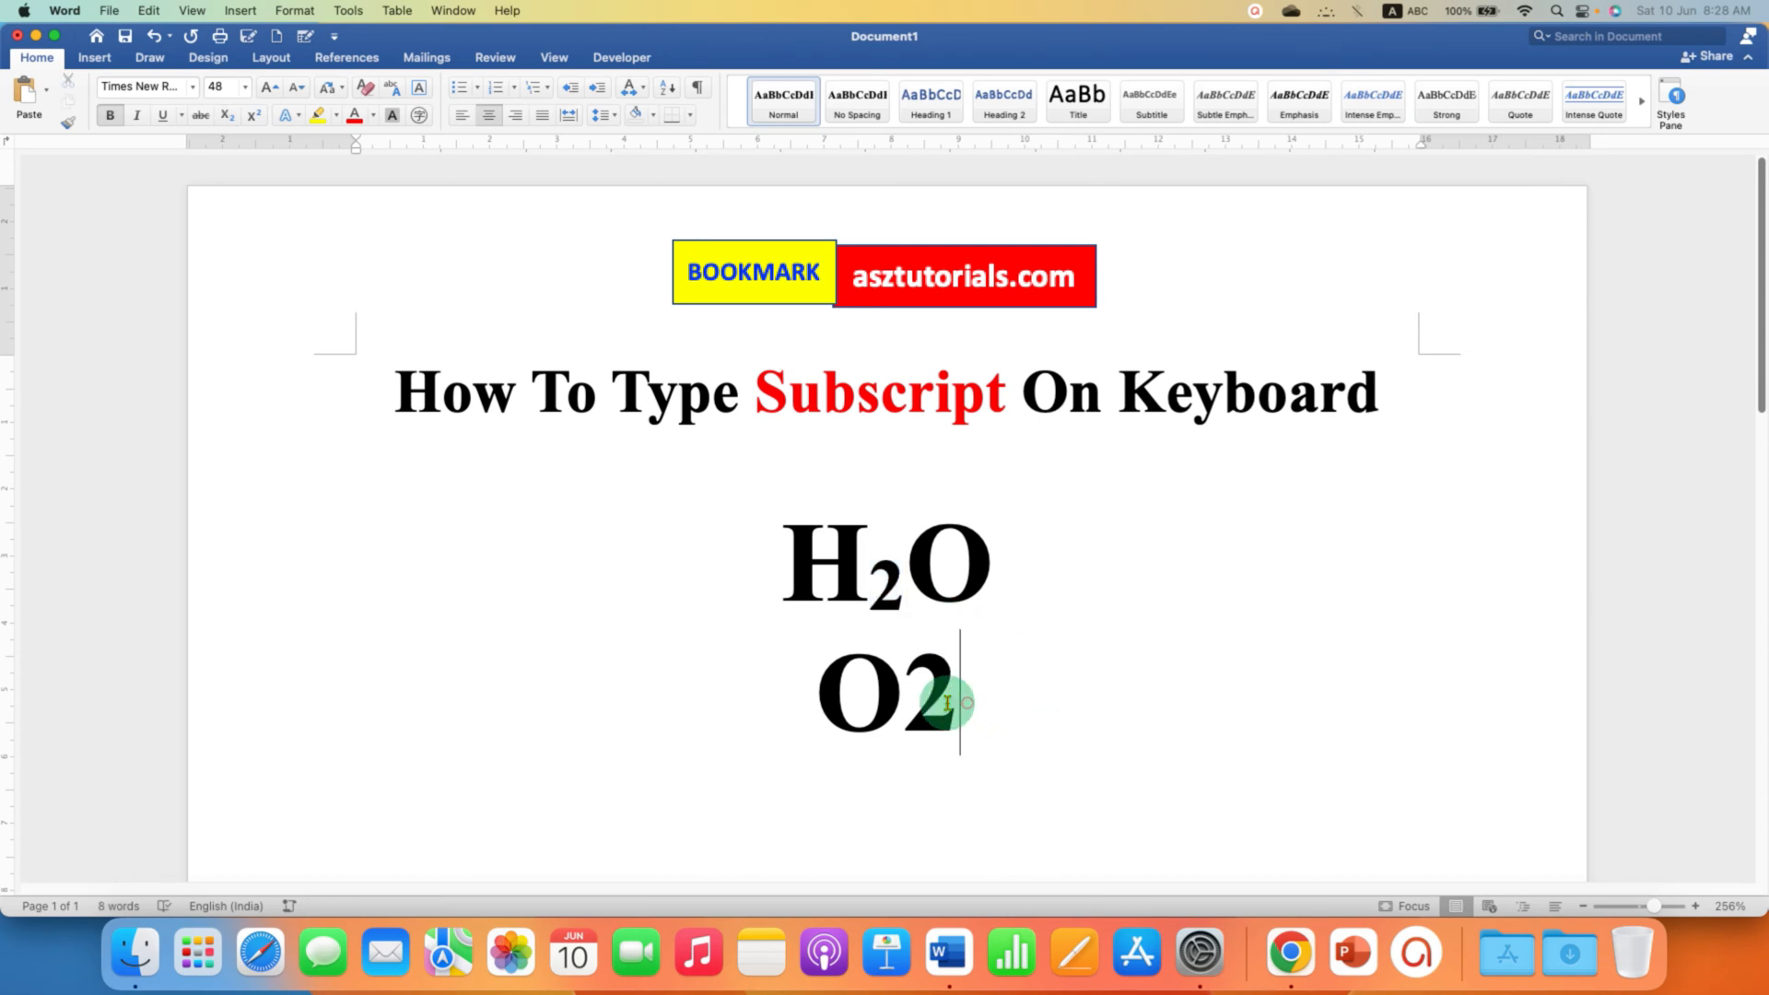
Subscript the 2 in O2 via the Home X₂ button, then type test text 'dfd', 'fdgh', 'hdfj'
double_click(932, 688)
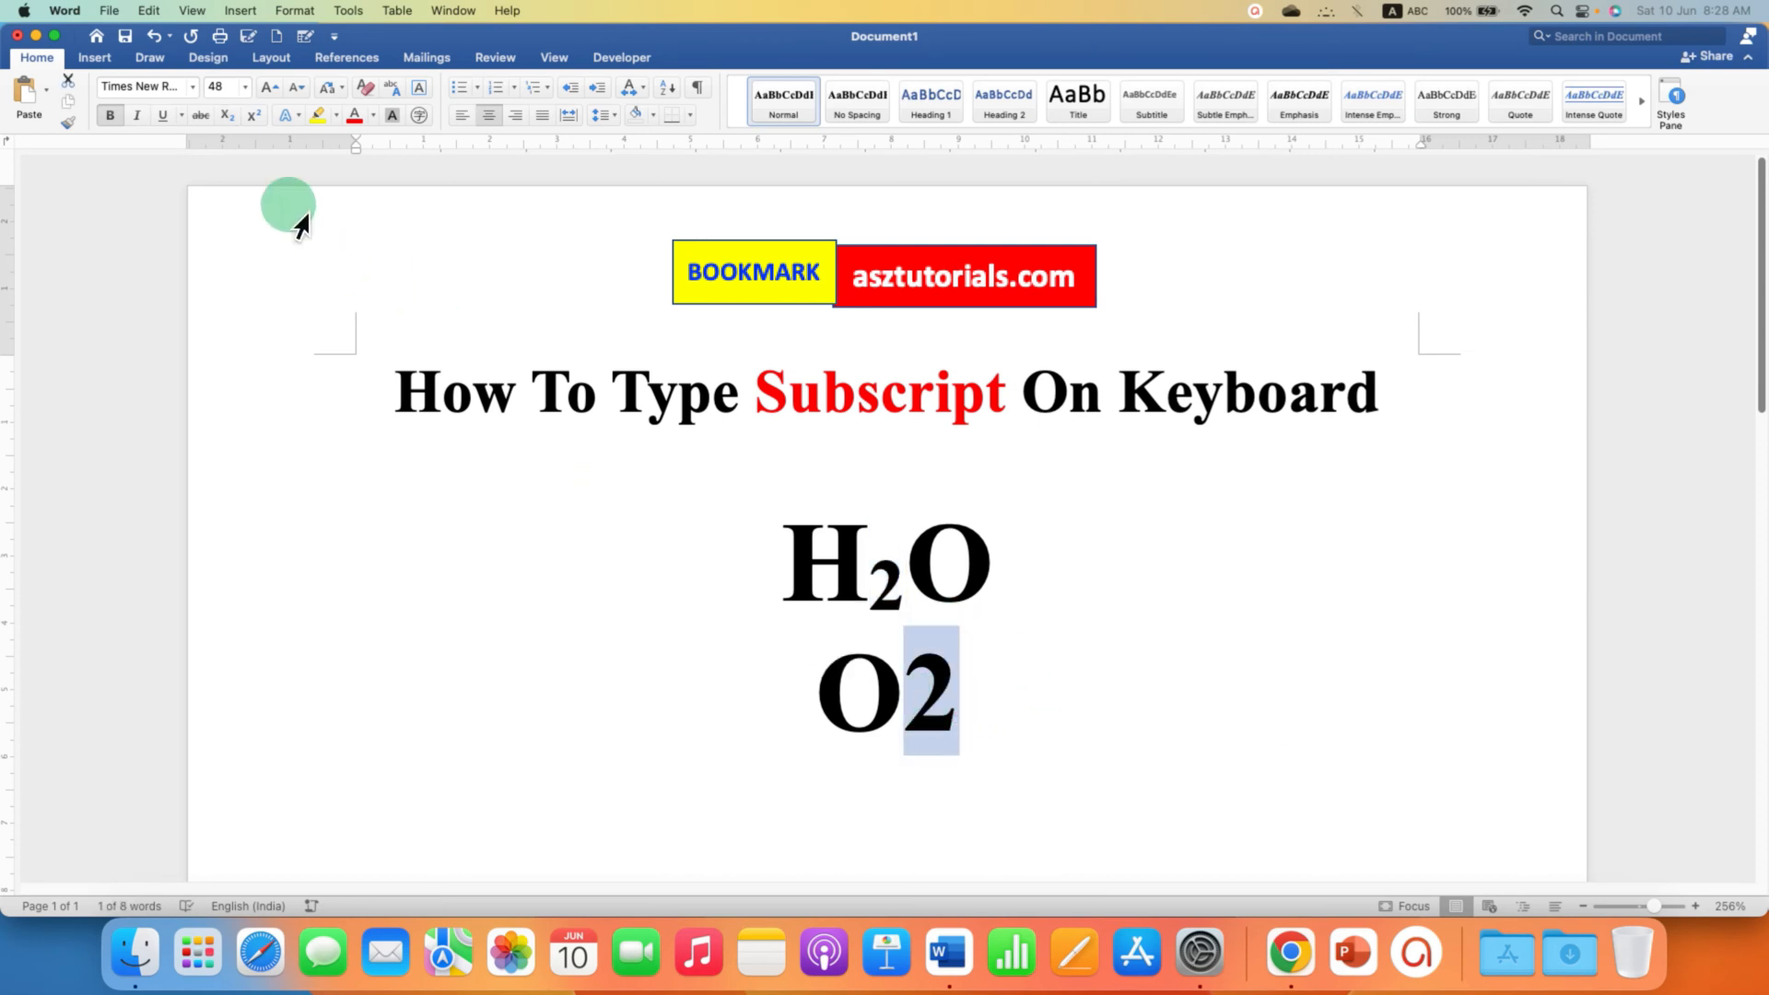
left_click(227, 116)
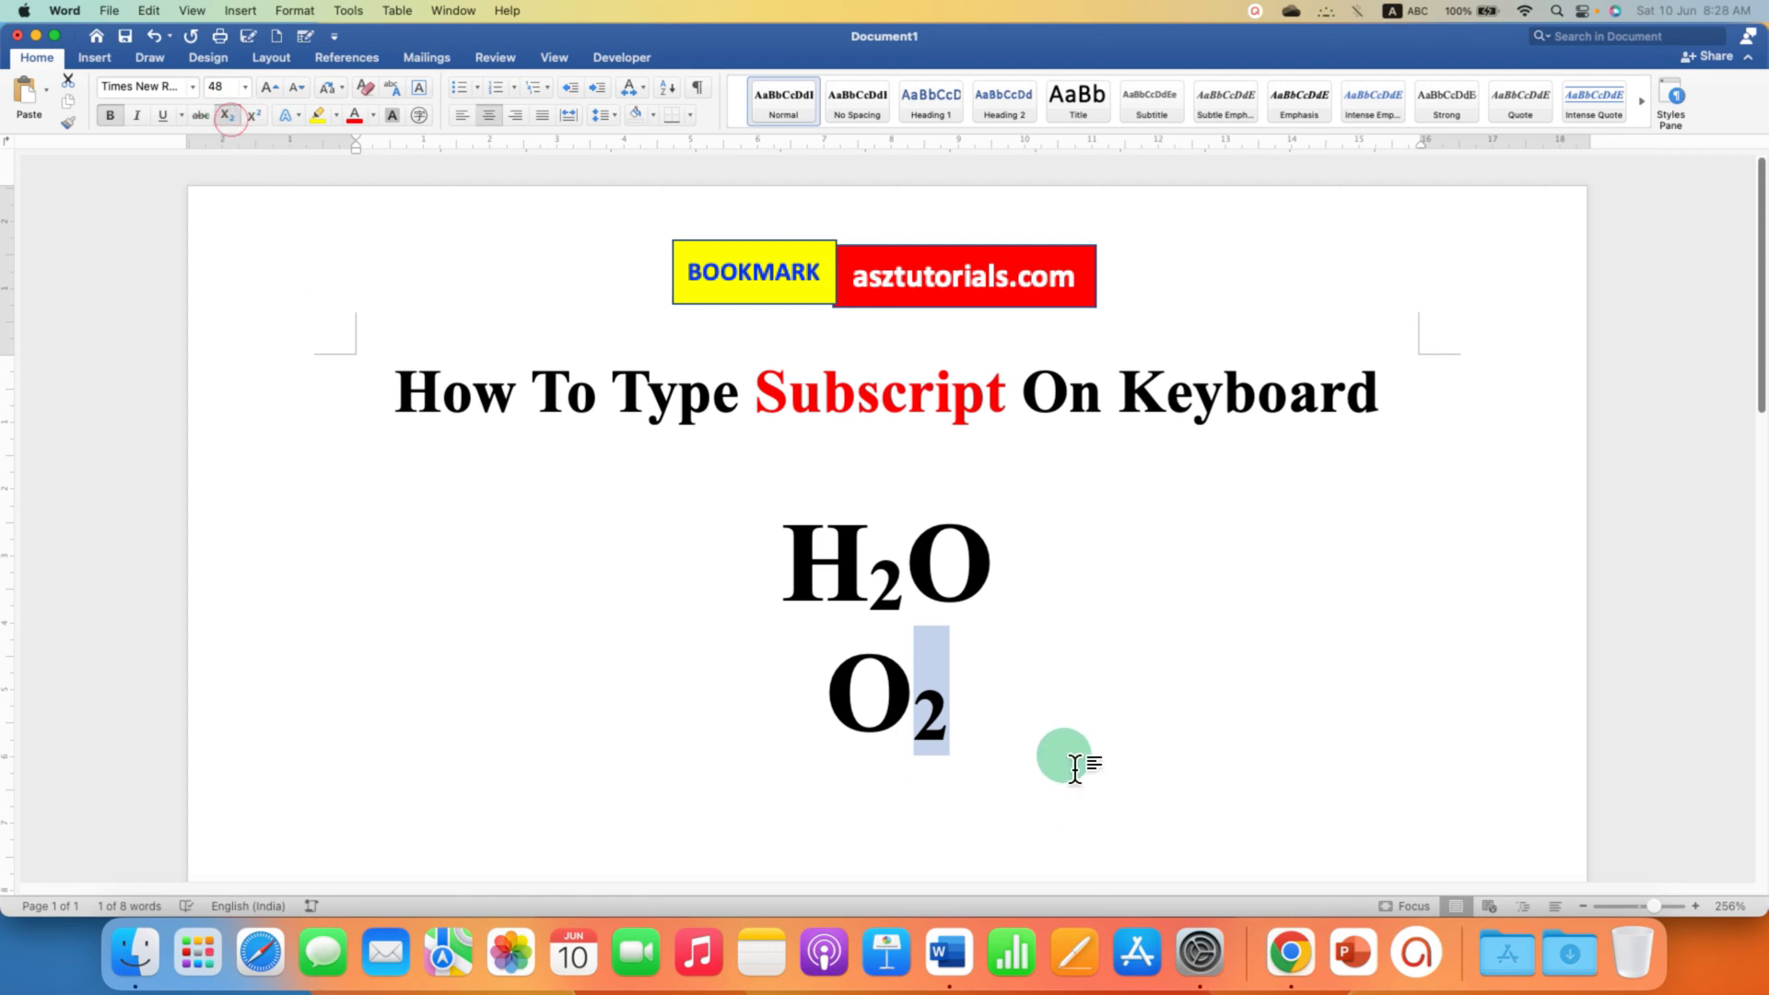
type("dfdfdf")
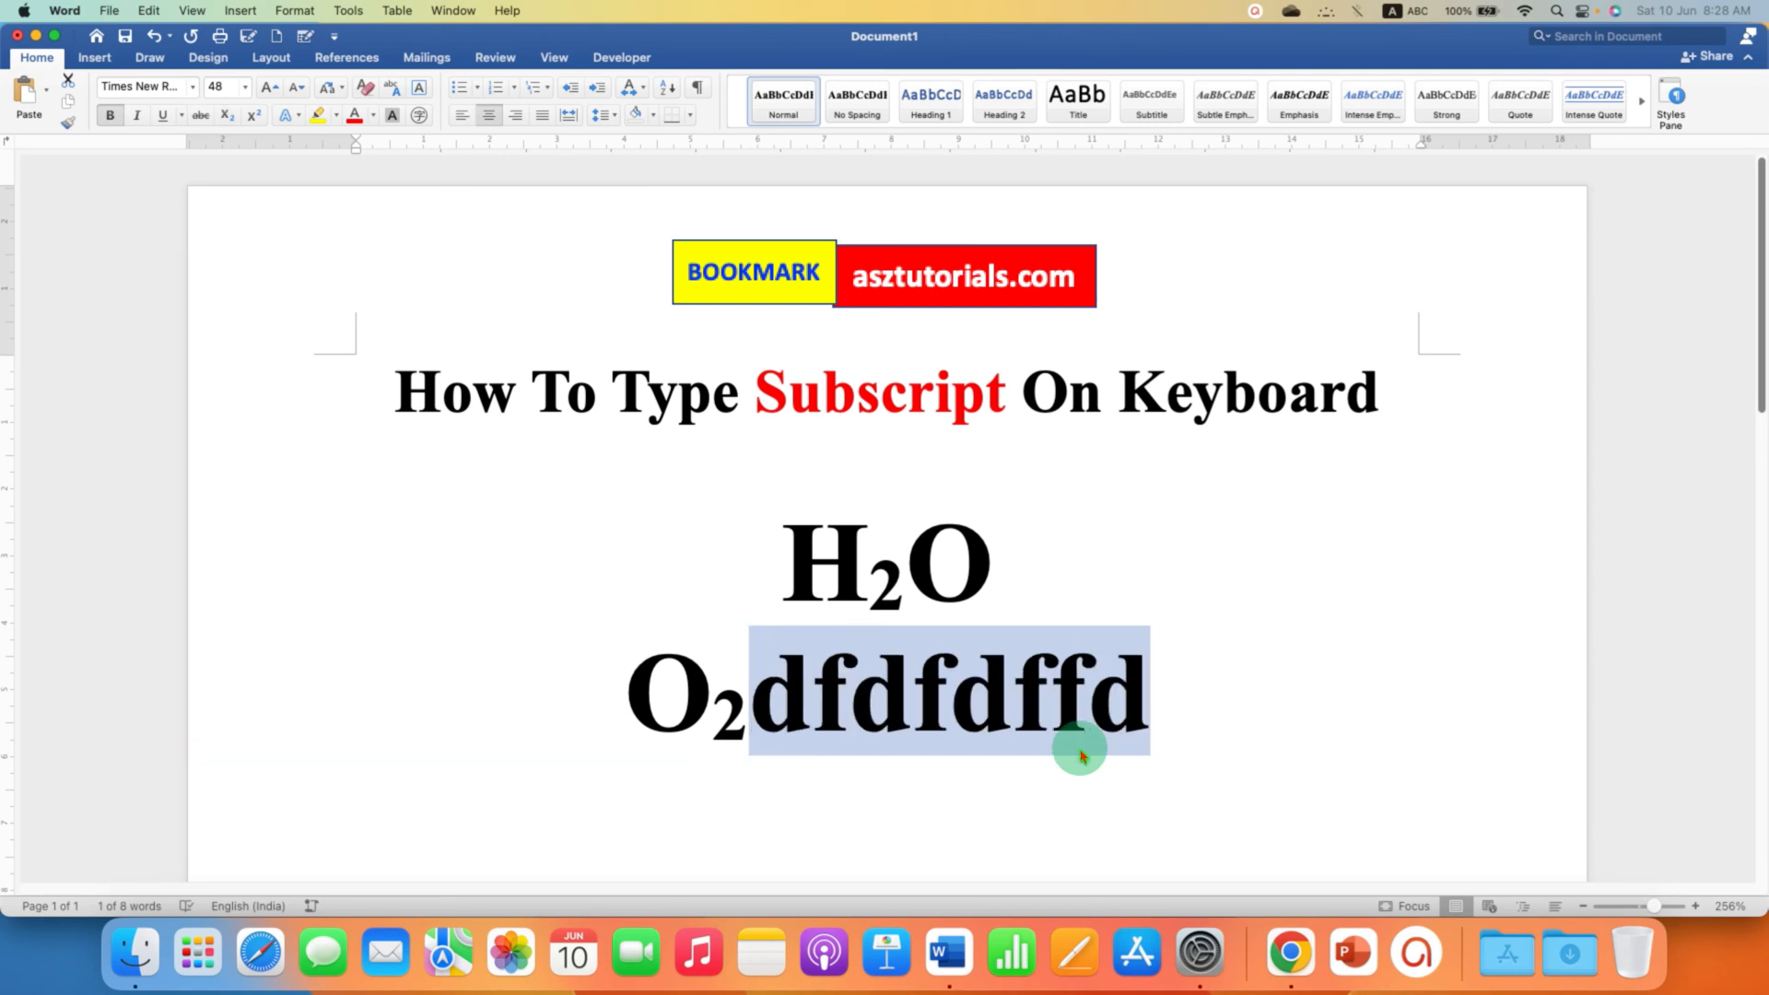
type("fdgh")
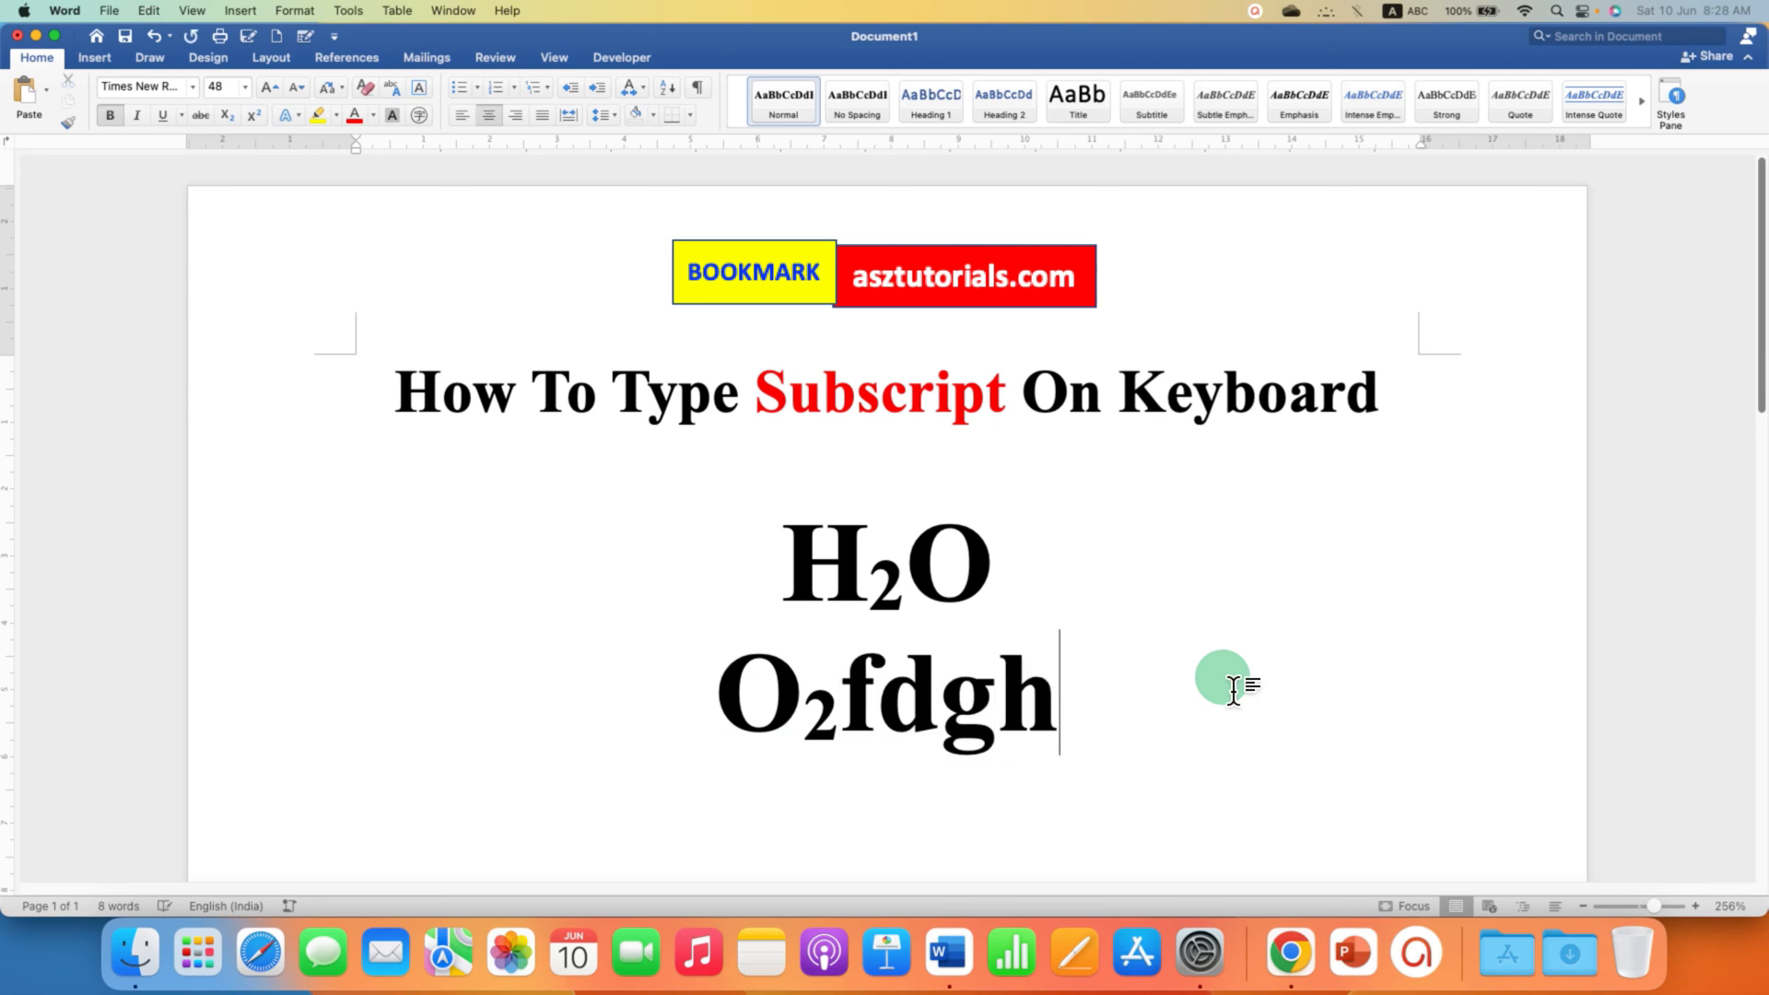
type("hdfj")
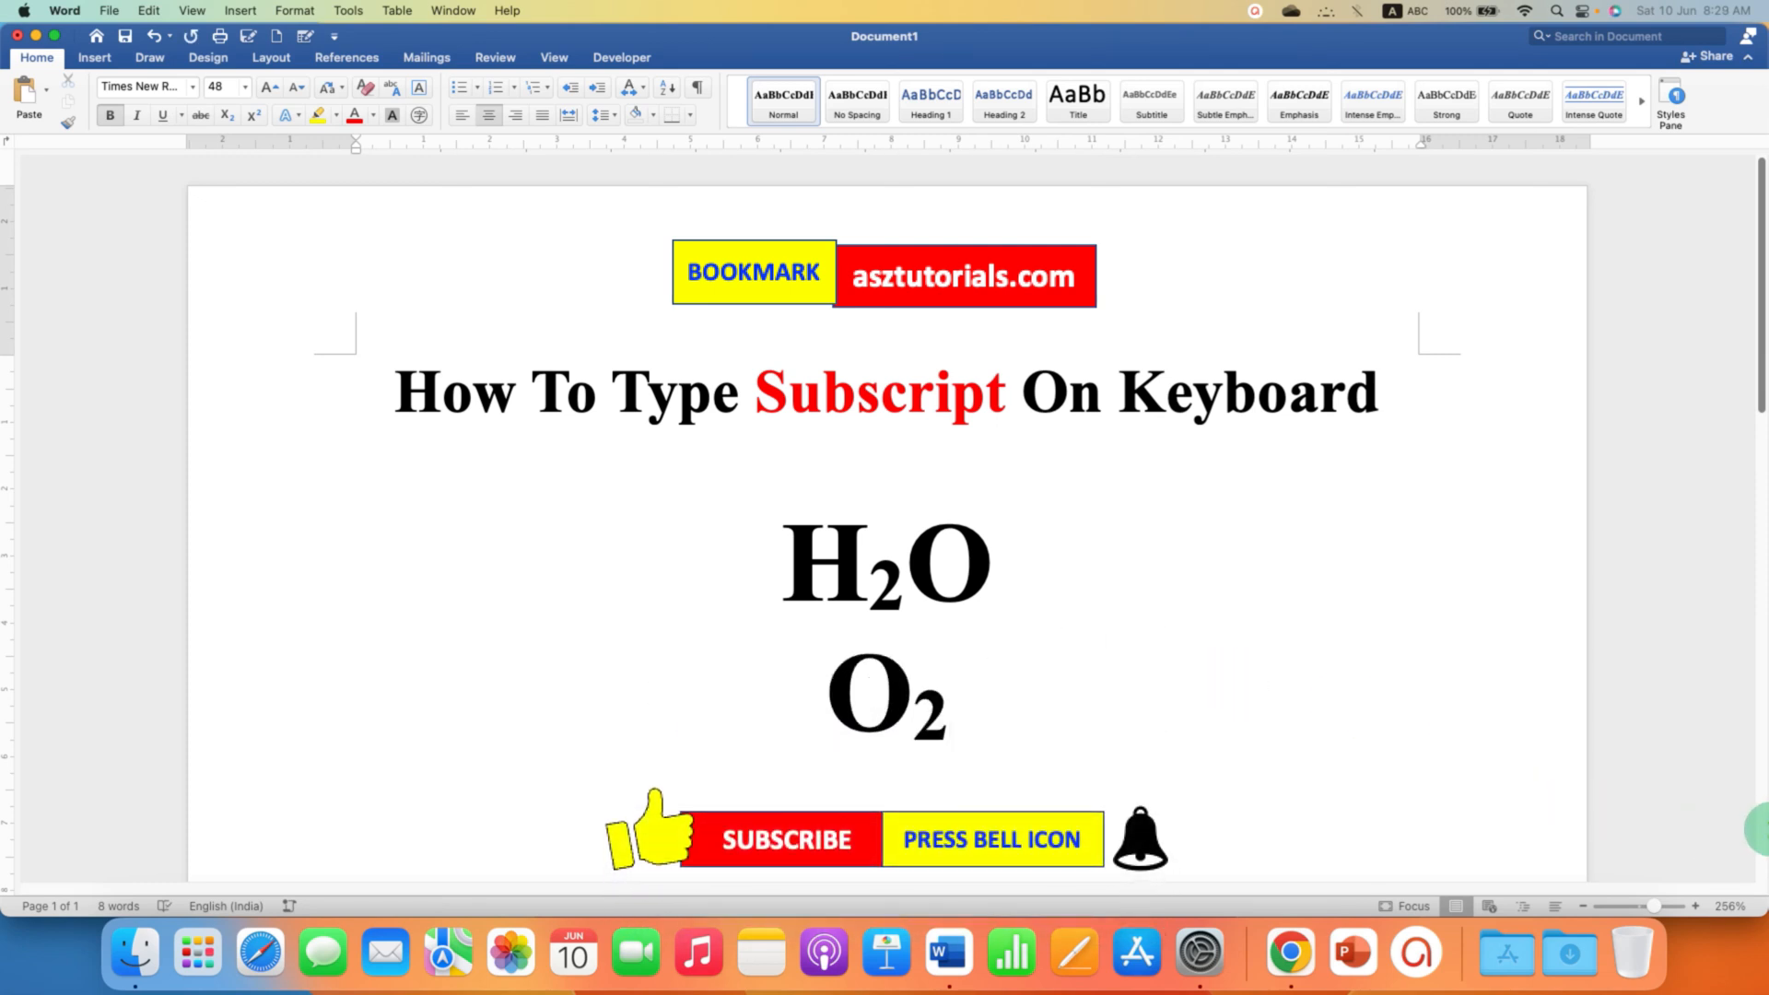
left_click(950, 695)
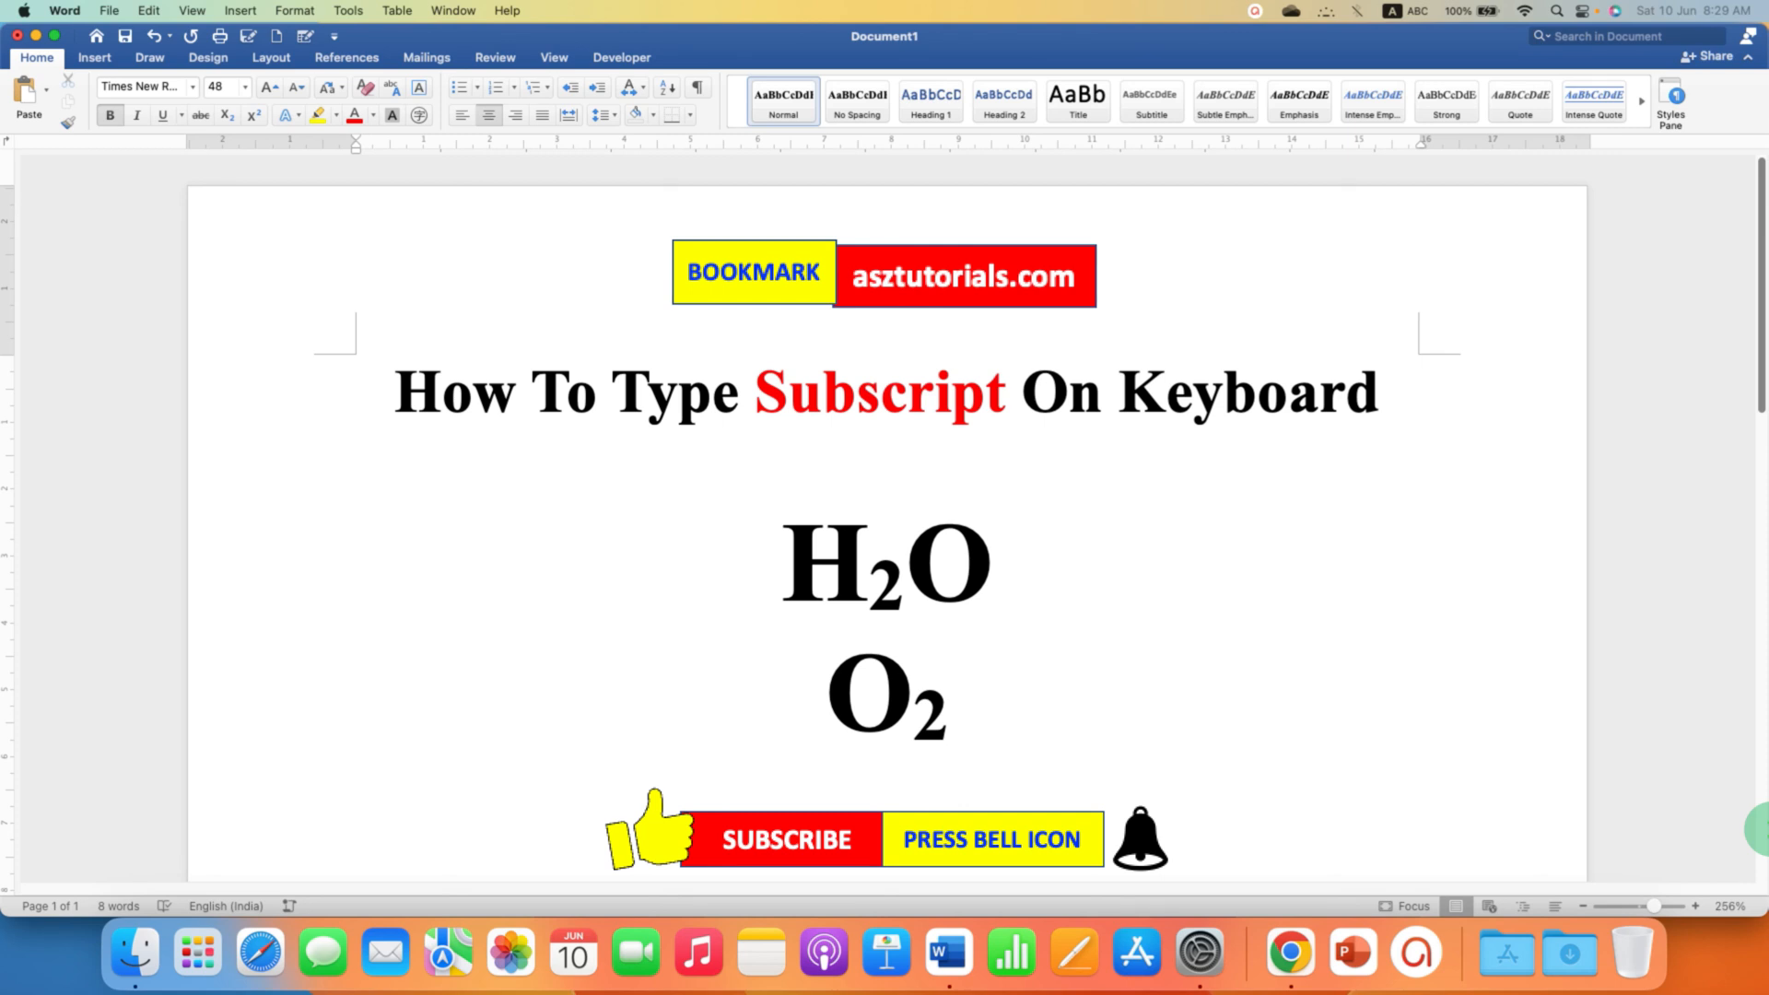
left_click(951, 687)
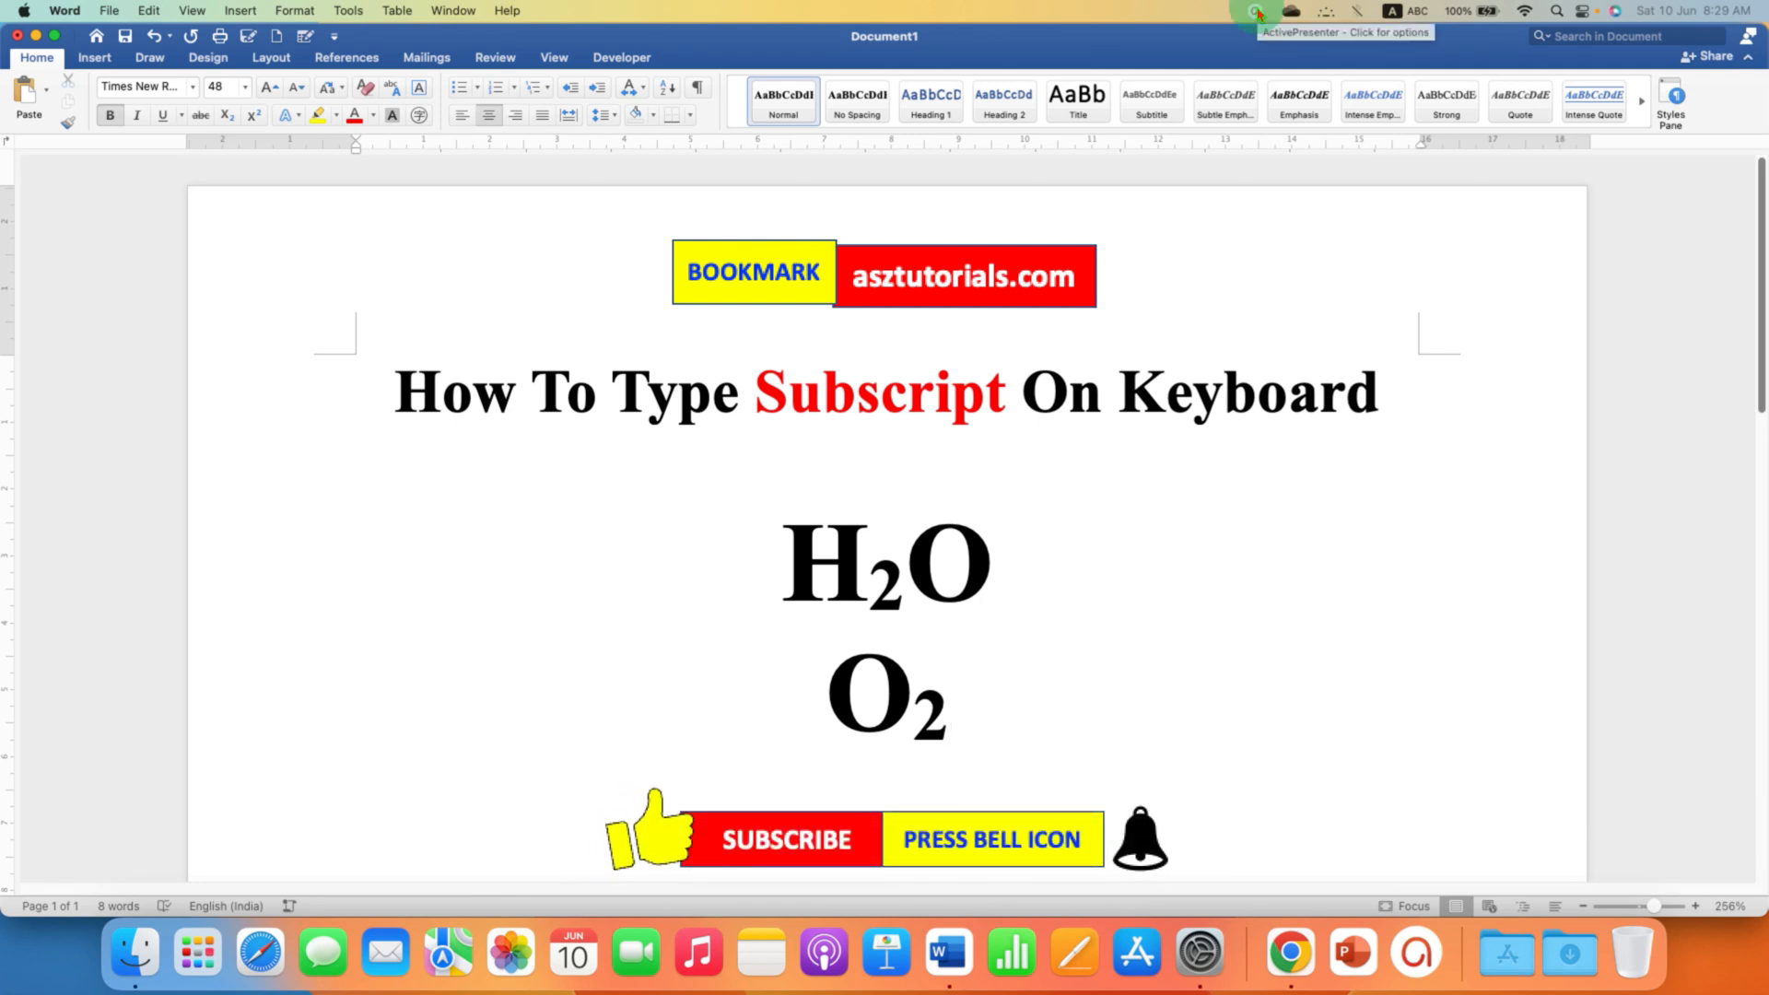
left_click(951, 695)
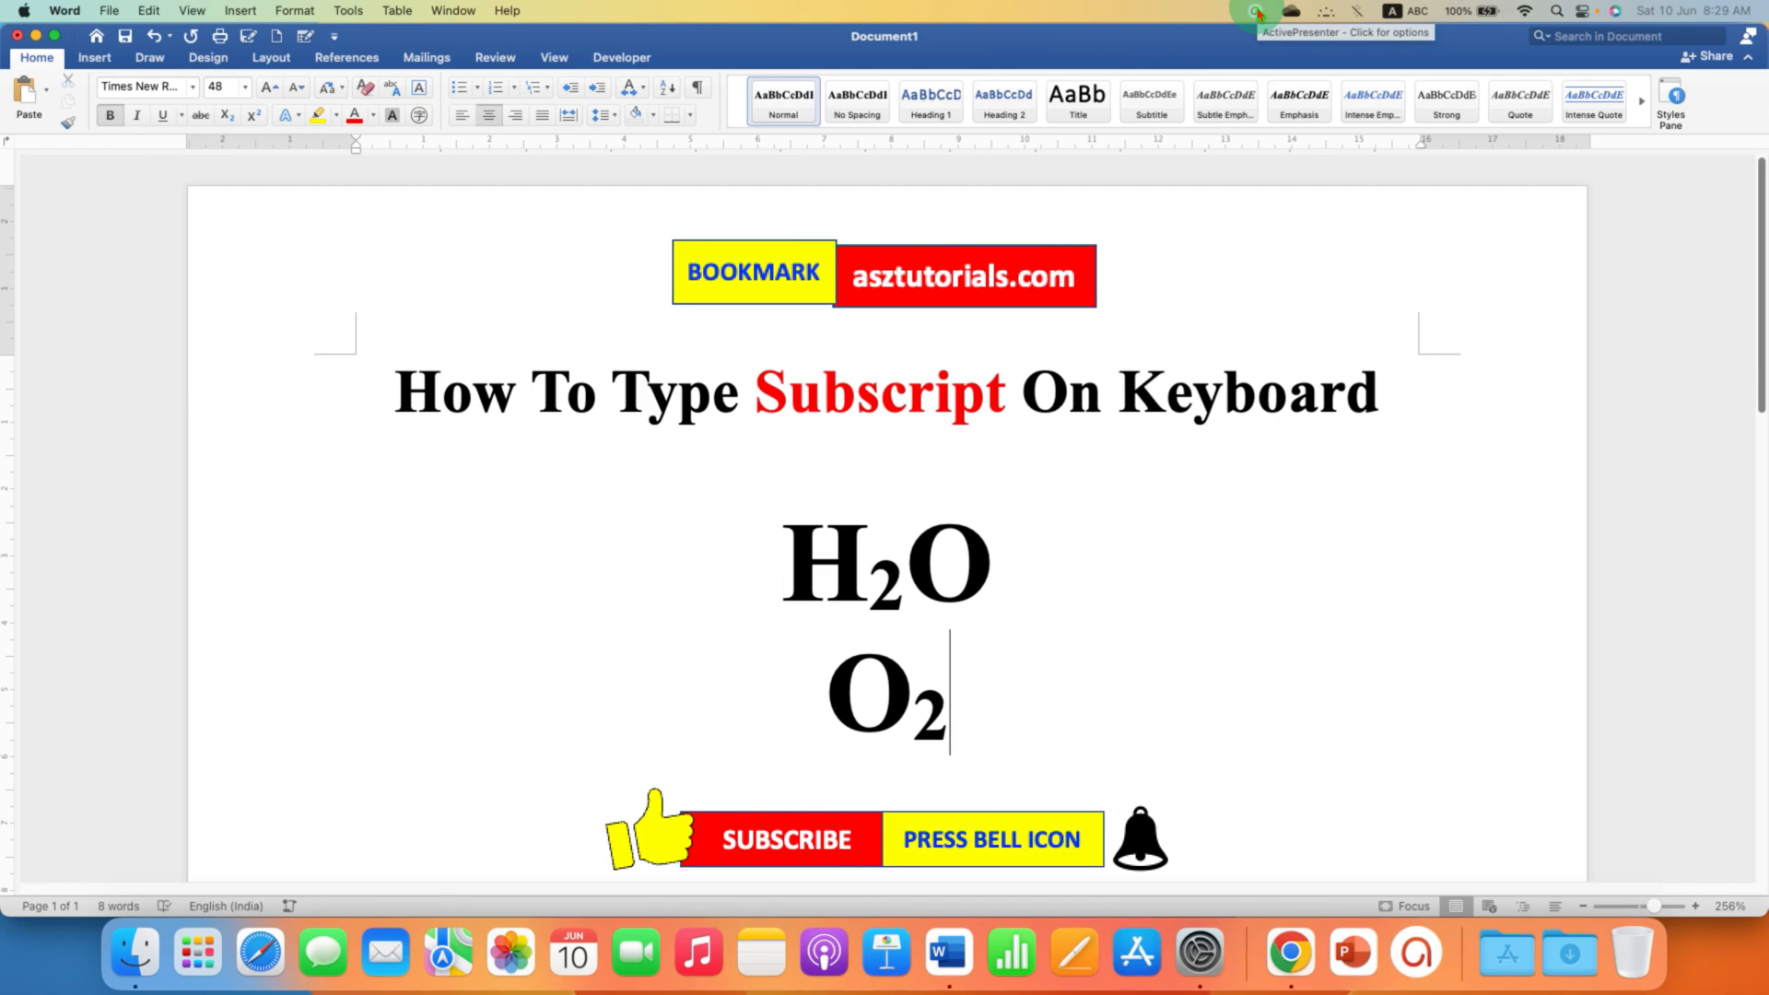